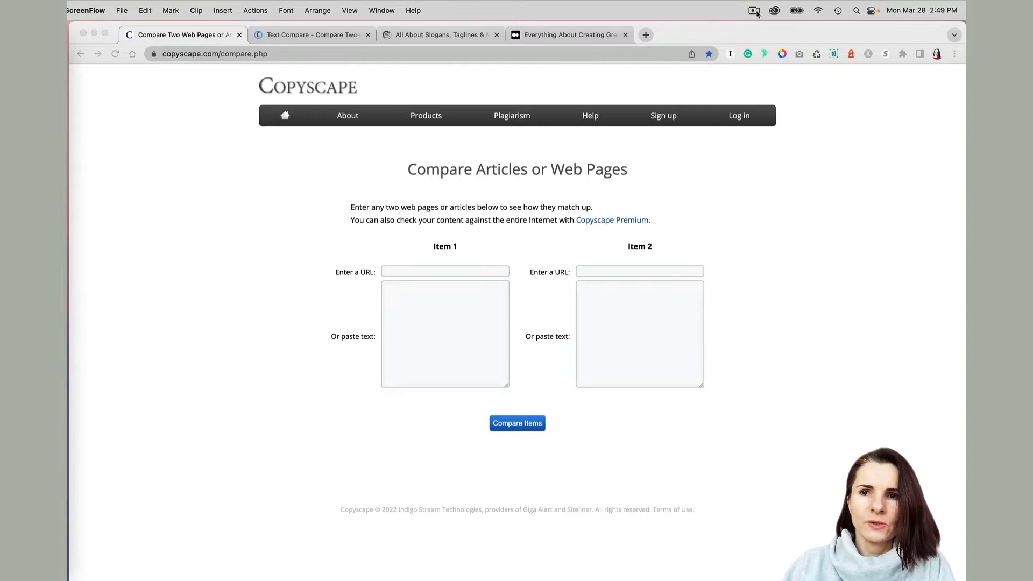
{"action": "mouse_move", "coordinate": [811, 203]}
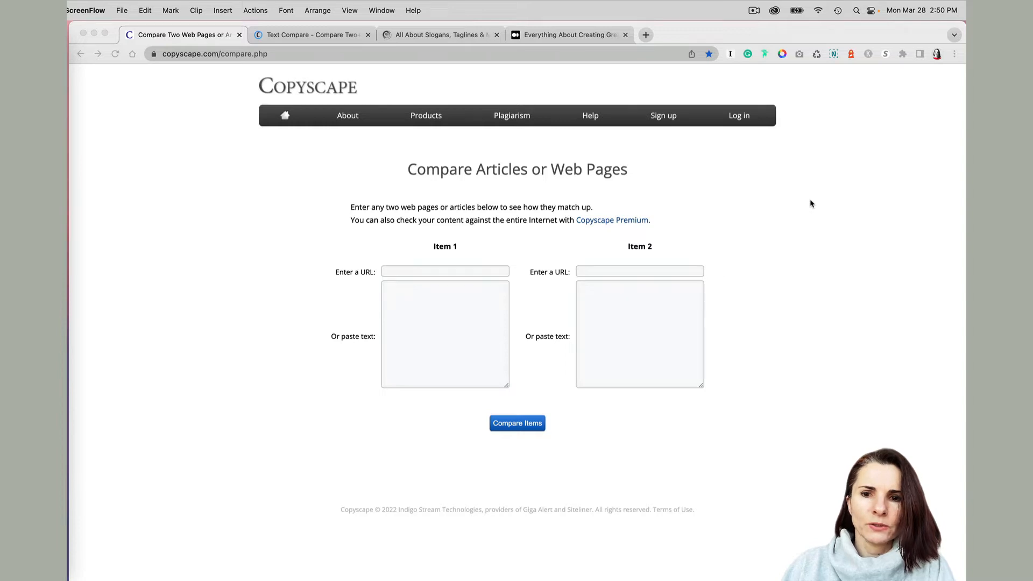
{"action": "mouse_move", "coordinate": [803, 204]}
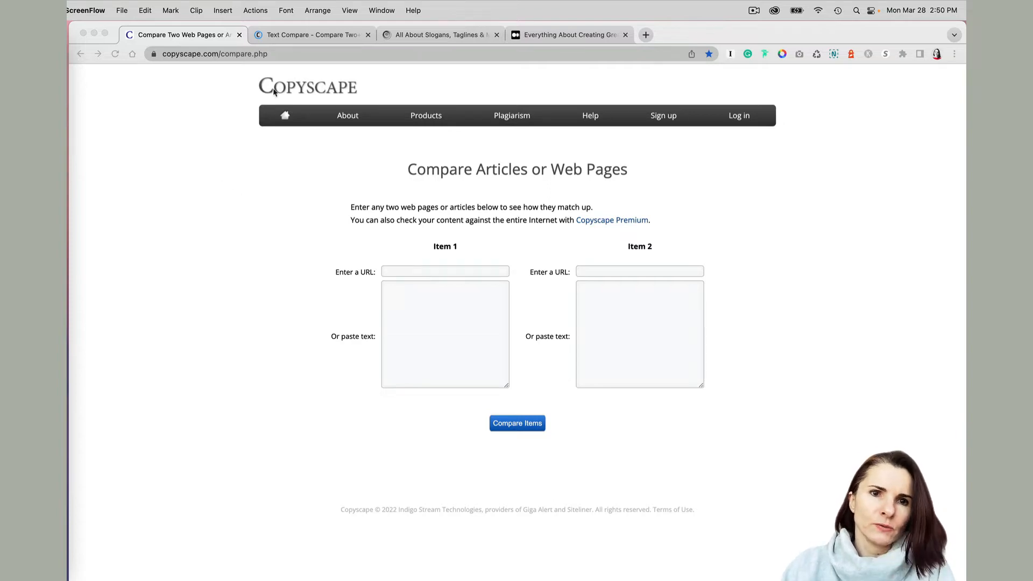
Step: Review the blog version of the slogans, taglines and mottos article
{"action": "left_click", "coordinate": [439, 34]}
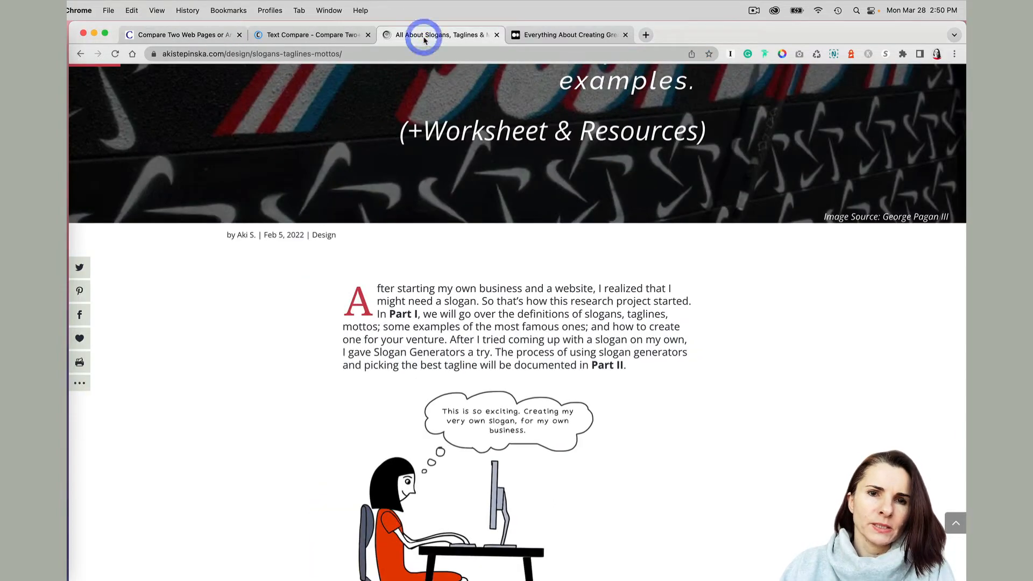
{"action": "scroll", "scroll_direction": "down", "scroll_amount": 3}
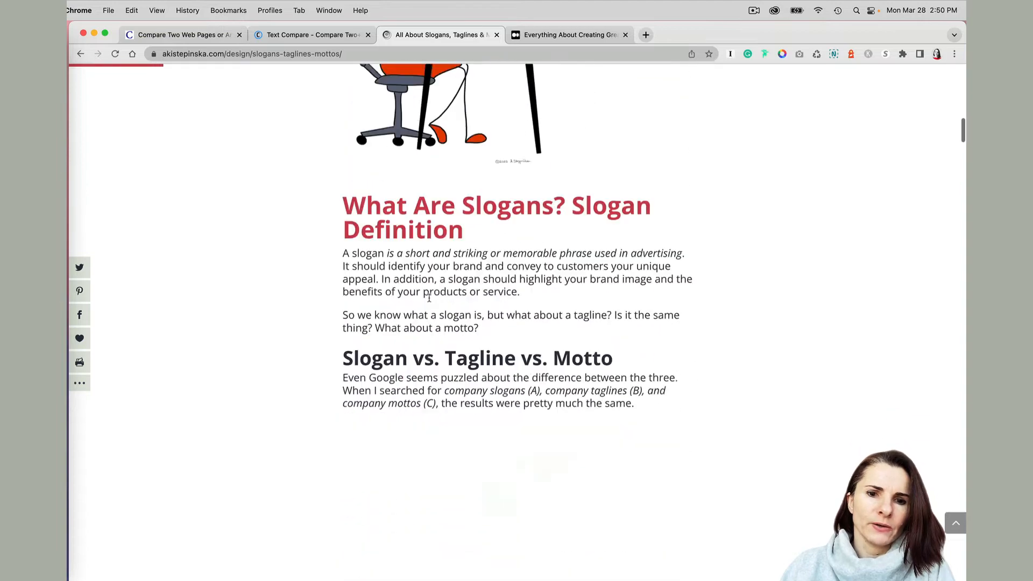
{"action": "scroll", "scroll_direction": "down", "scroll_amount": 3}
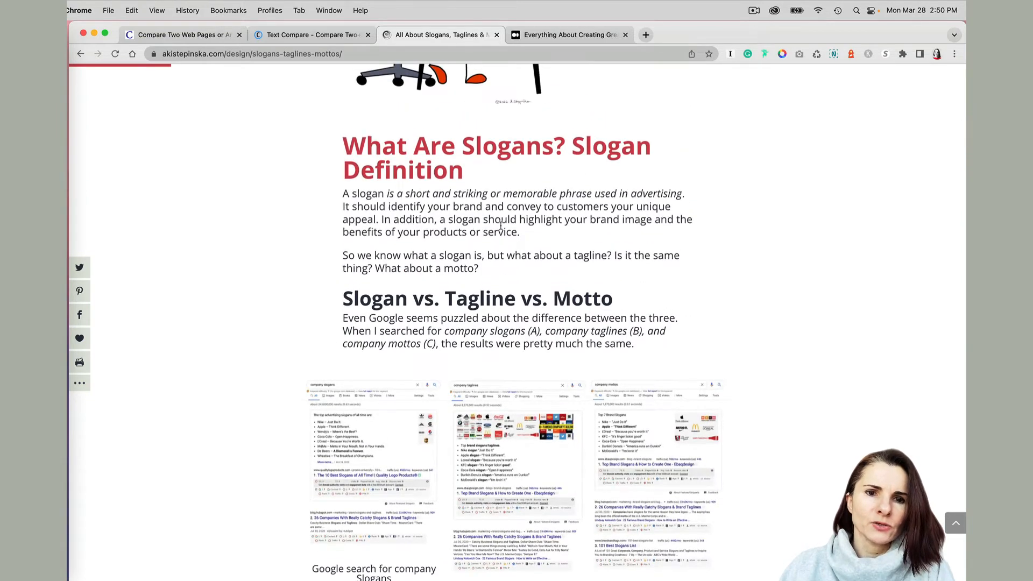
Step: Review the Medium republication of the same article, scrolling through its definition text
{"action": "left_click", "coordinate": [568, 34]}
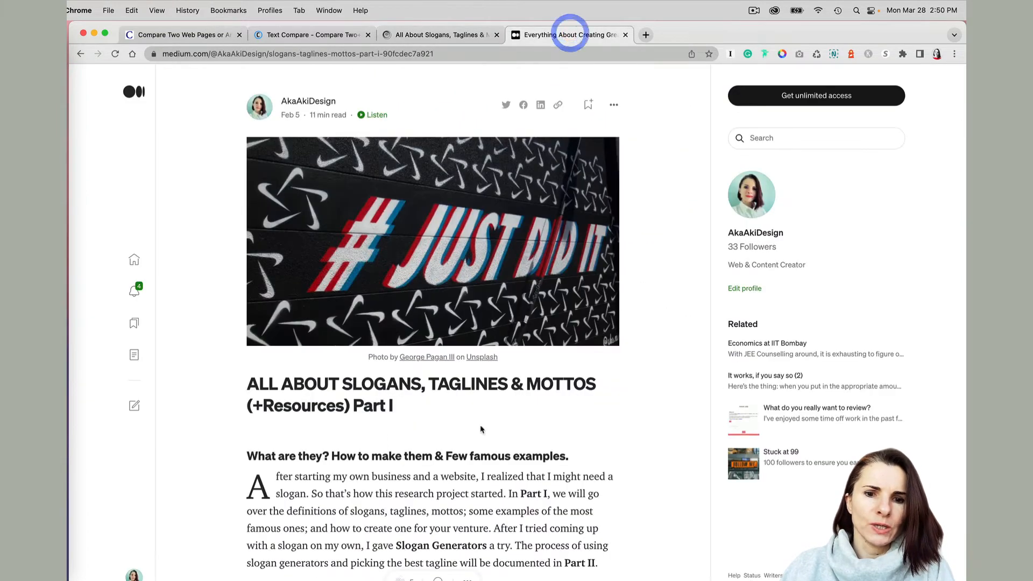
{"action": "scroll", "scroll_direction": "down", "scroll_amount": 3}
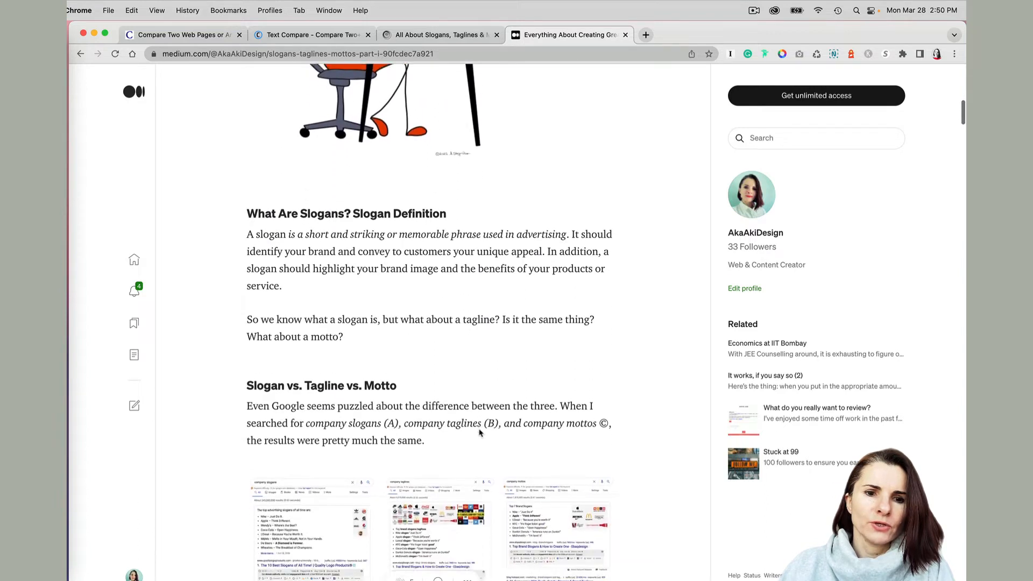
{"action": "scroll", "scroll_direction": "down", "scroll_amount": 3}
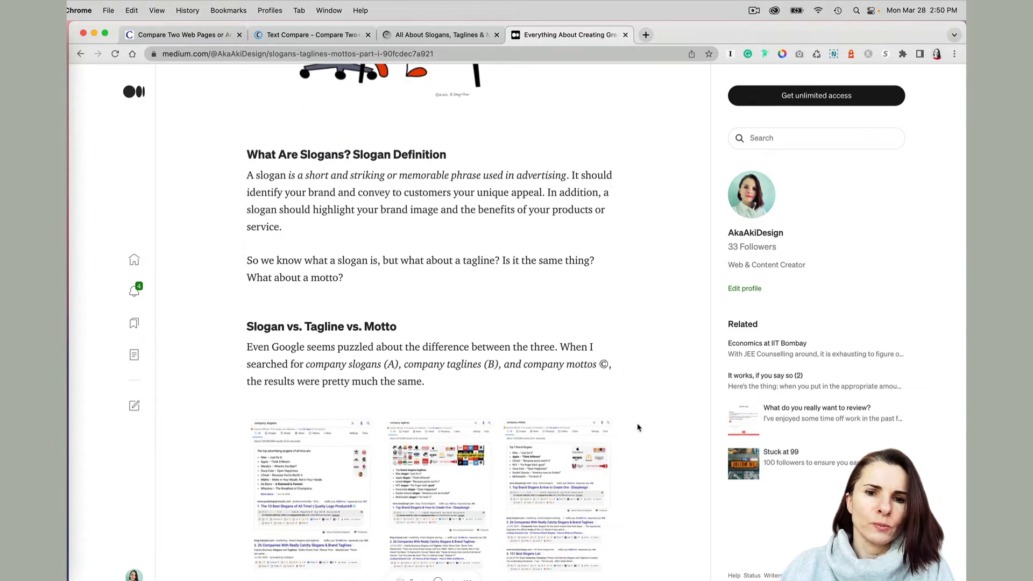
{"action": "scroll", "scroll_direction": "down", "scroll_amount": 3}
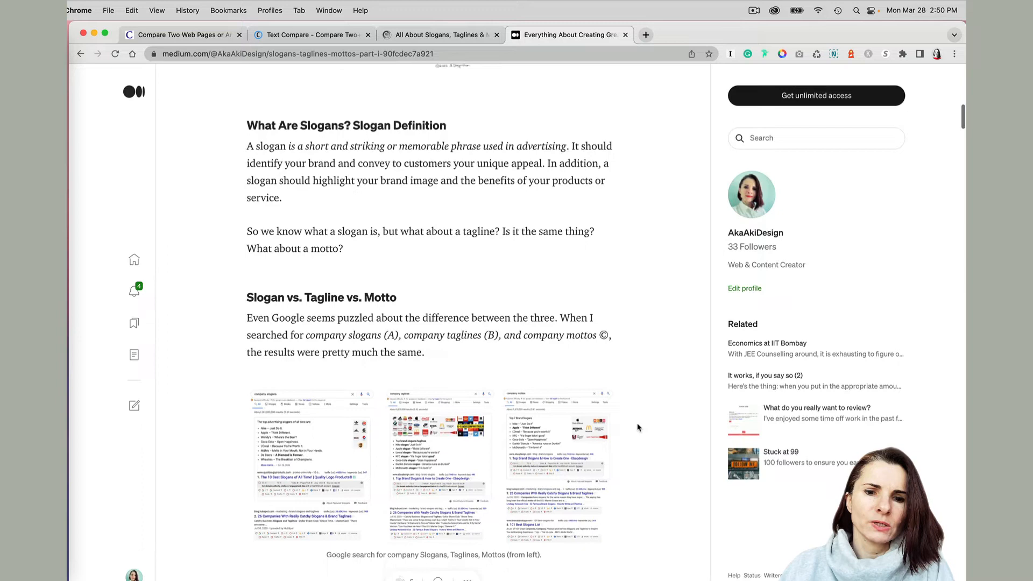
{"action": "scroll", "scroll_direction": "down", "scroll_amount": 3}
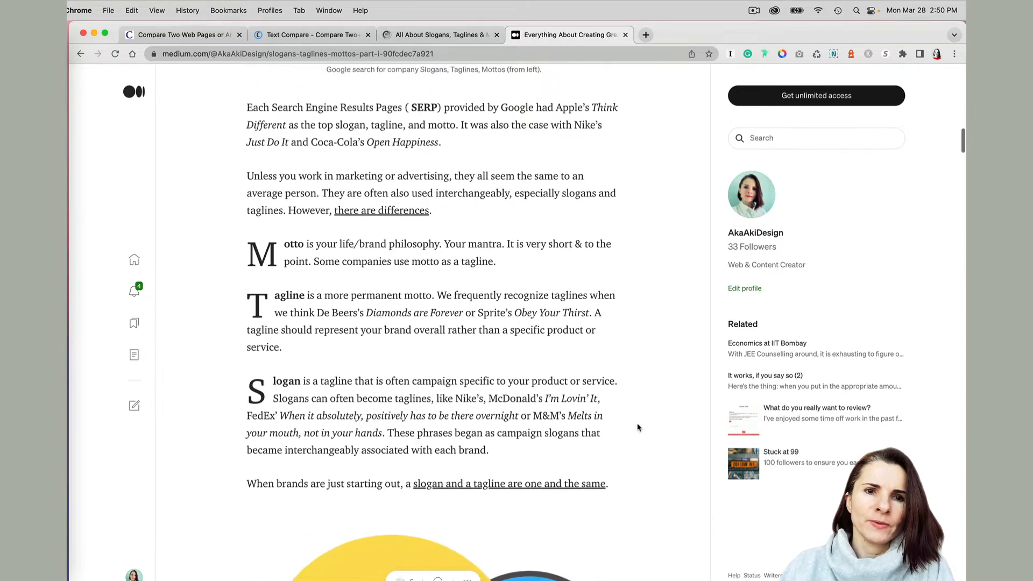
{"action": "scroll", "scroll_direction": "down", "scroll_amount": 3}
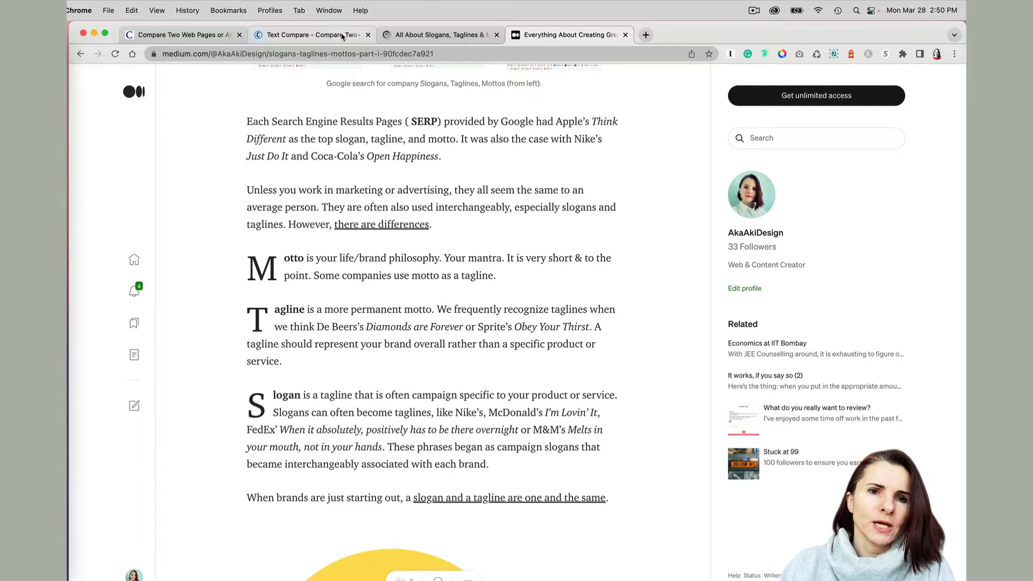
{"action": "mouse_move", "coordinate": [310, 34]}
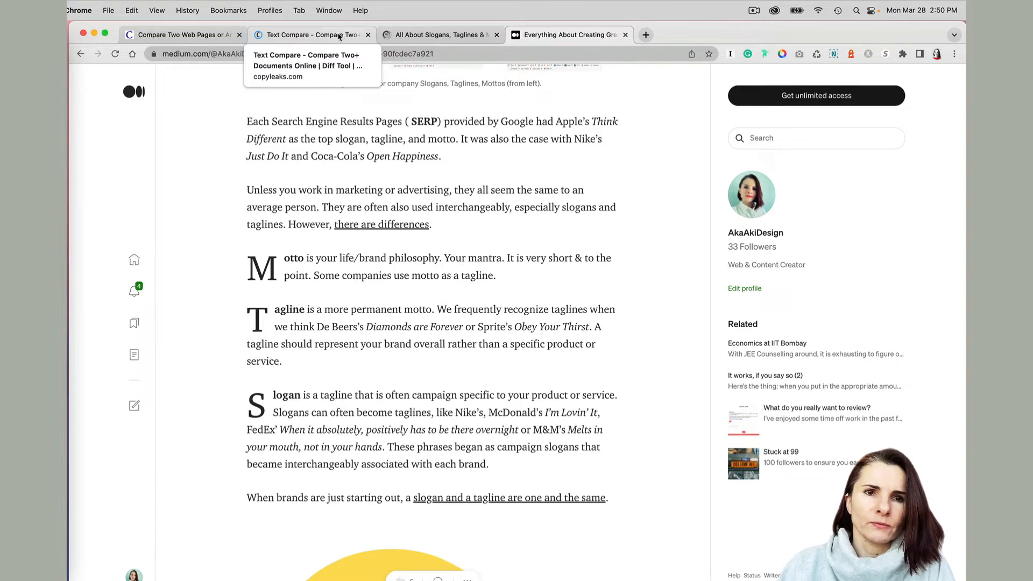
Step: Return to Copyscape's Compare Articles form and focus Item 1's URL and paste-text fields
{"action": "left_click", "coordinate": [310, 34]}
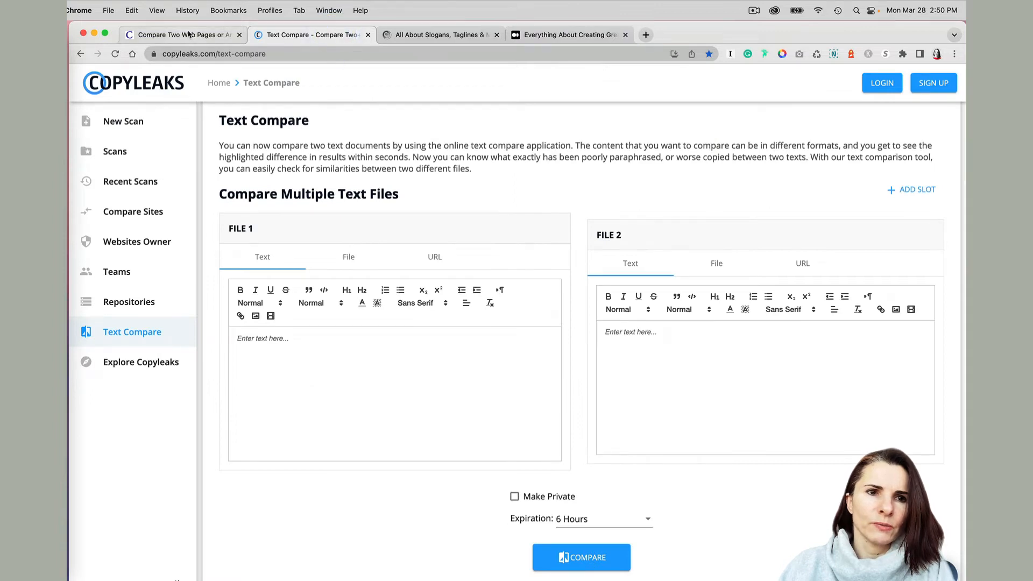
{"action": "left_click", "coordinate": [180, 34]}
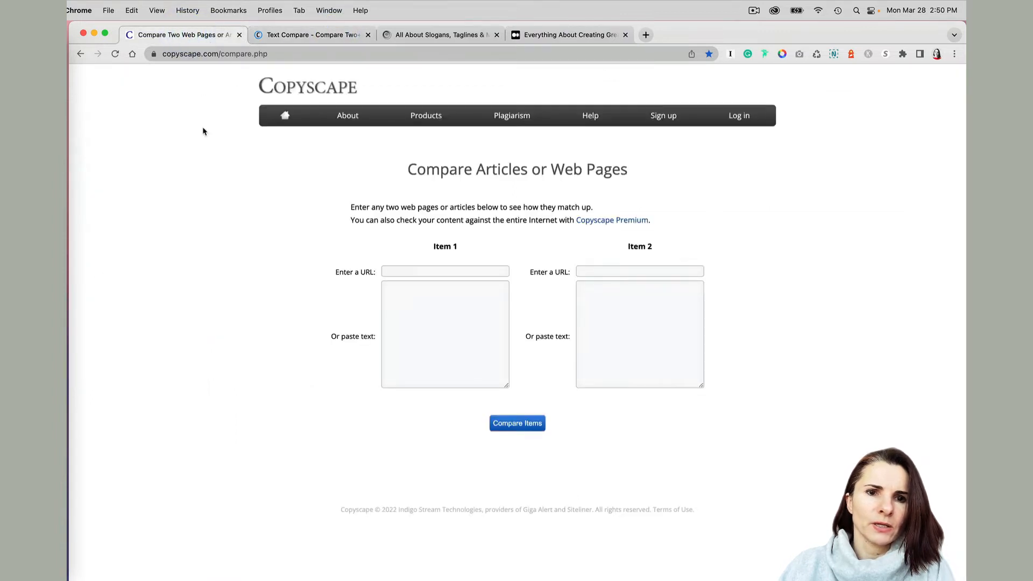
{"action": "left_click", "coordinate": [444, 271]}
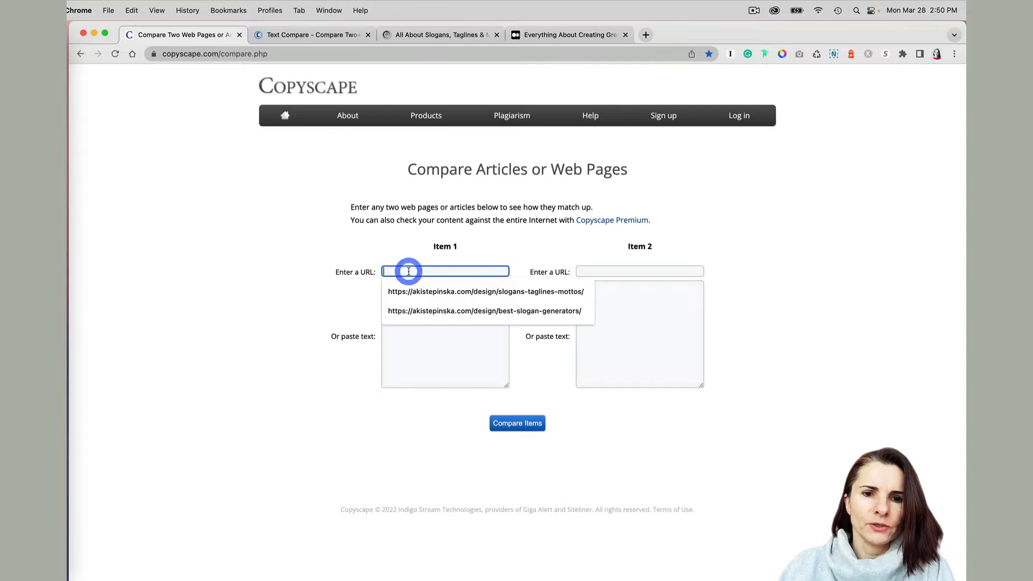
{"action": "mouse_move", "coordinate": [615, 271]}
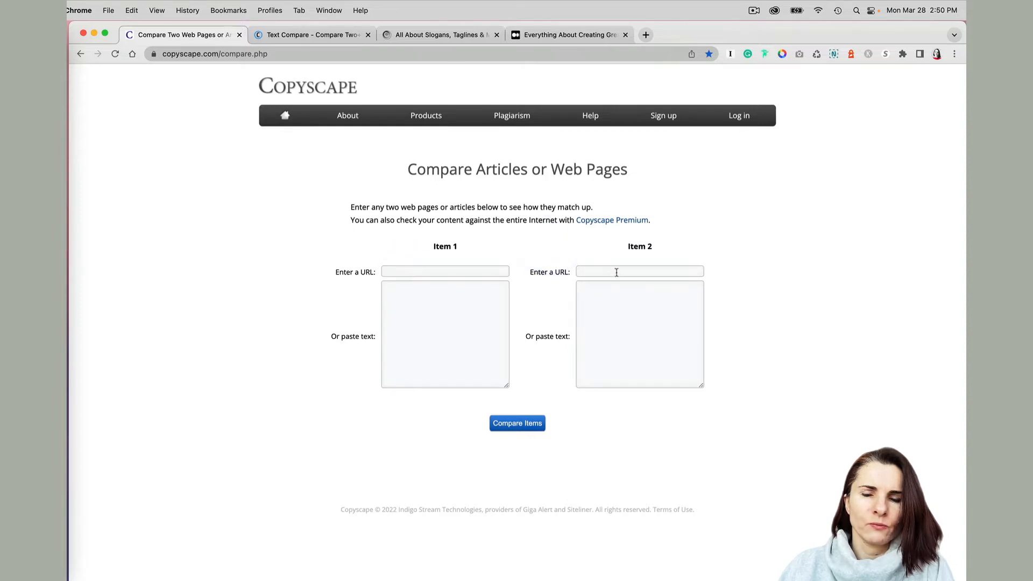
{"action": "left_click", "coordinate": [445, 332]}
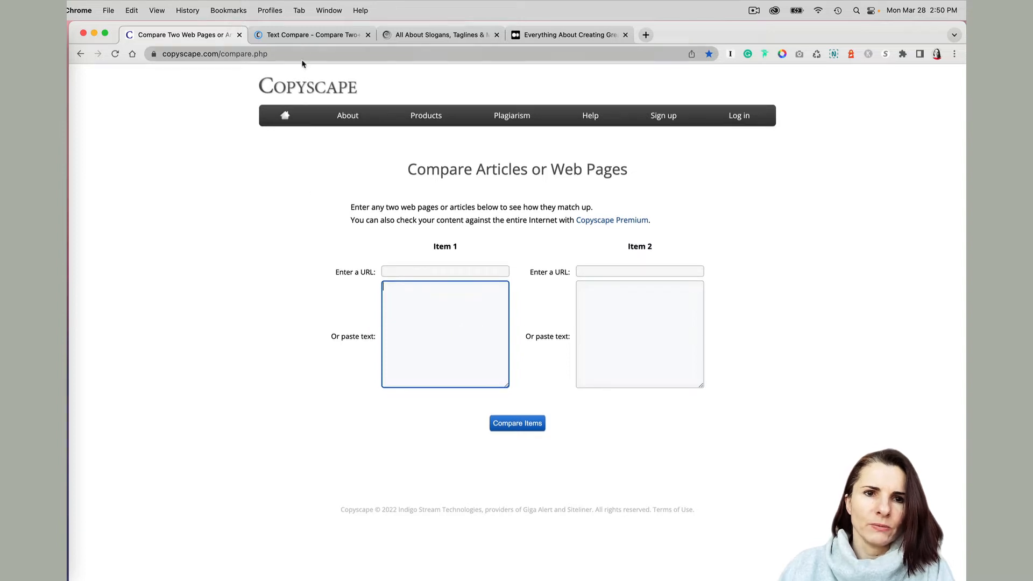
Step: On Copyleaks Text Compare, set File 1 to URL input and File 2 to file upload
{"action": "left_click", "coordinate": [310, 35]}
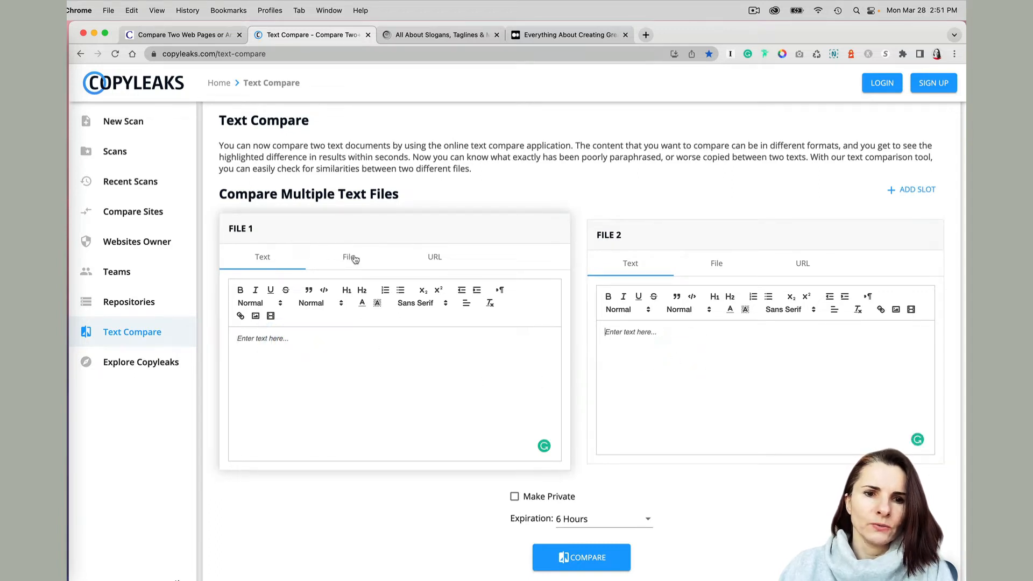
{"action": "left_click", "coordinate": [348, 257]}
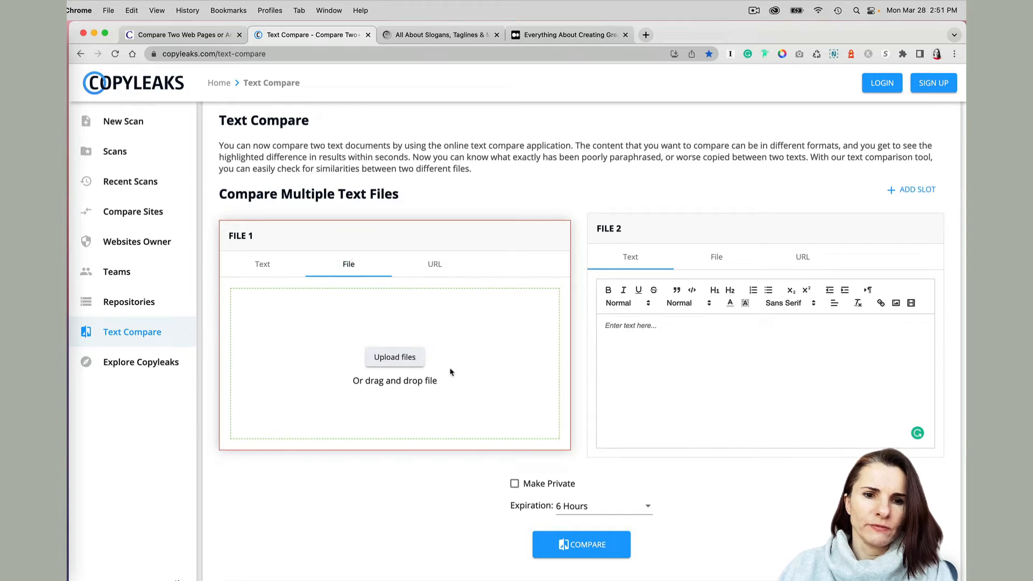
{"action": "left_click", "coordinate": [717, 257]}
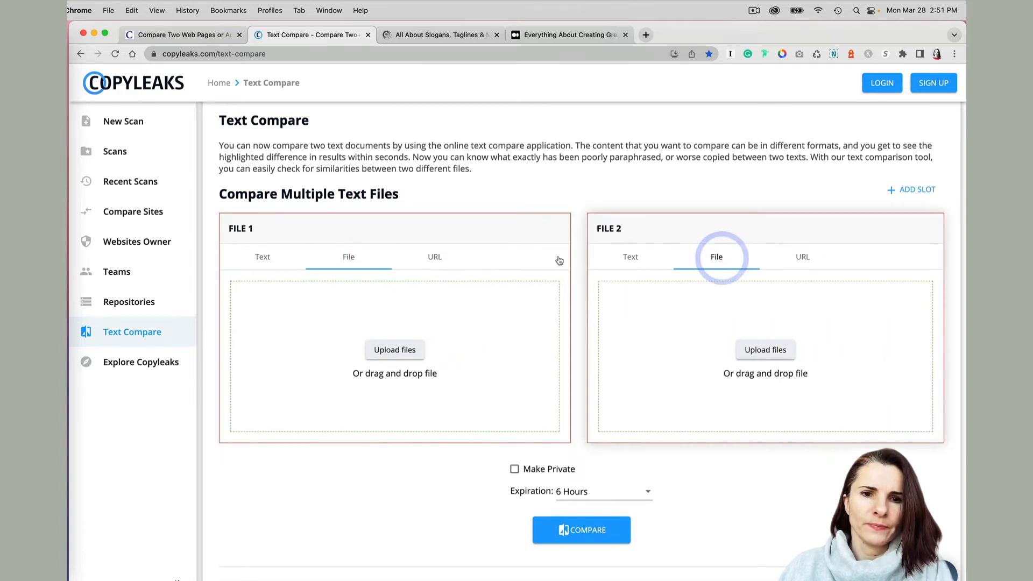
{"action": "left_click", "coordinate": [434, 258]}
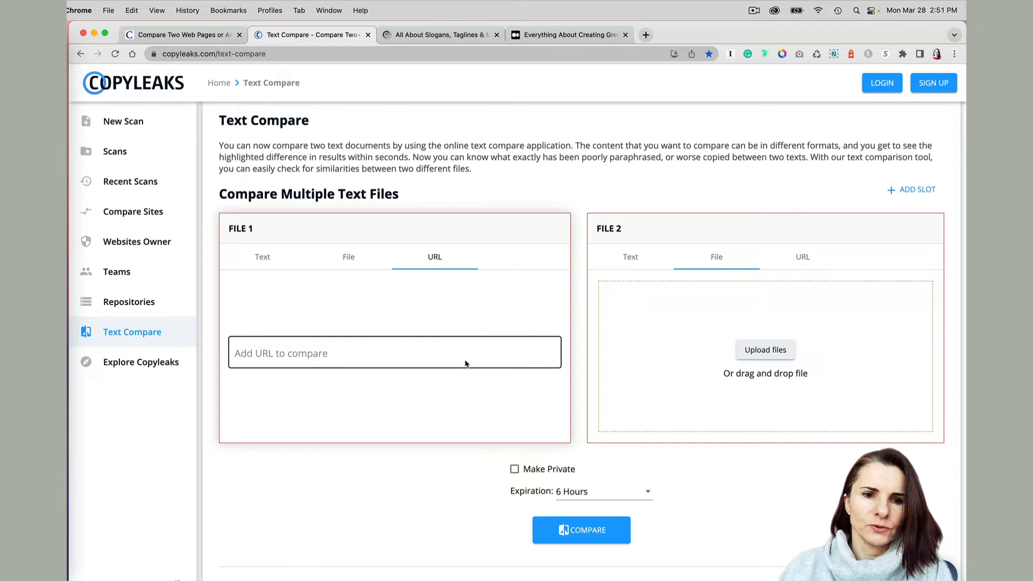
{"action": "mouse_move", "coordinate": [700, 320]}
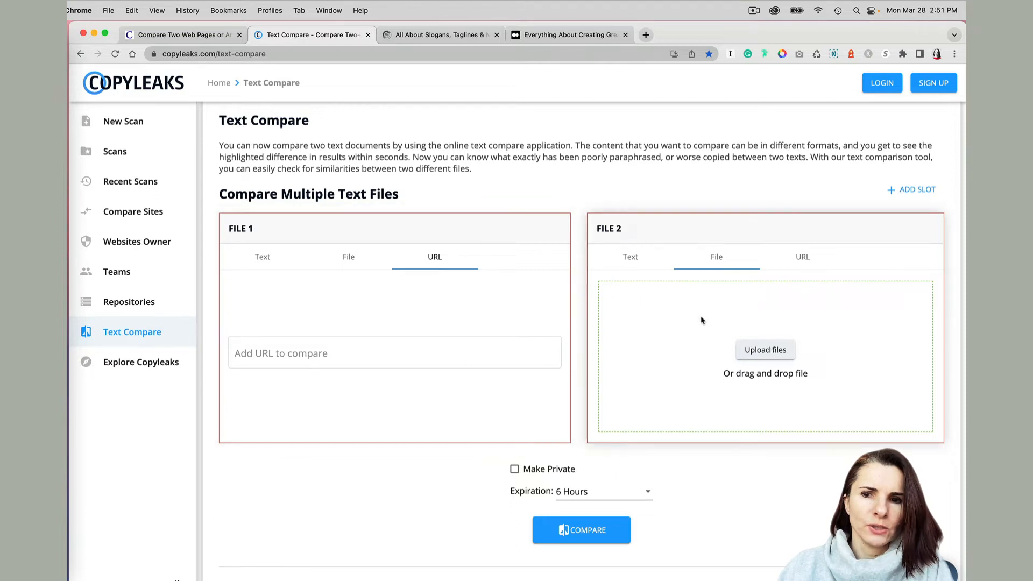
{"action": "mouse_move", "coordinate": [315, 266]}
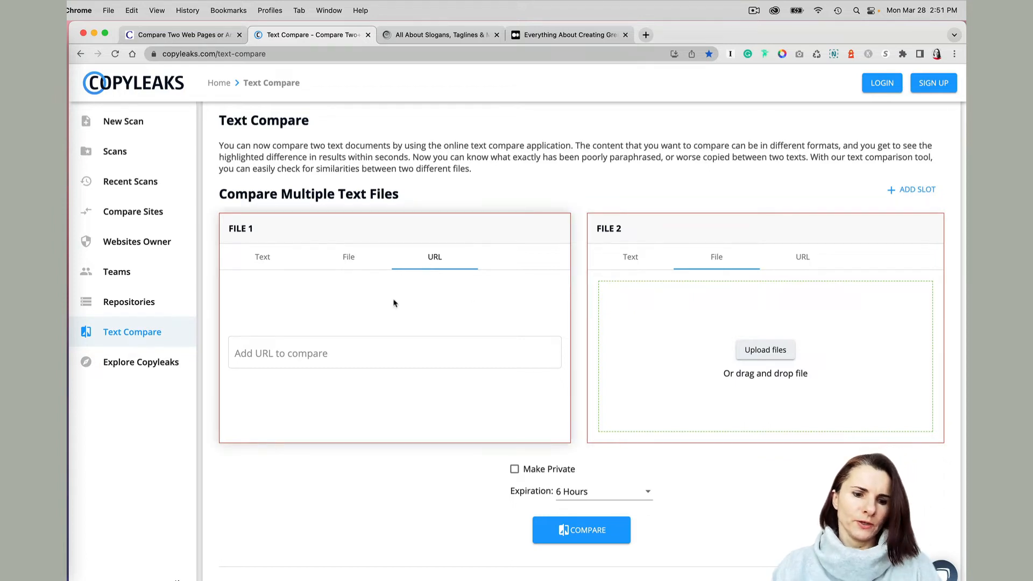
Step: Enter the blog URL akistepinska.com/design/slogans-taglines-mottos/ as File 1
{"action": "left_click", "coordinate": [439, 34]}
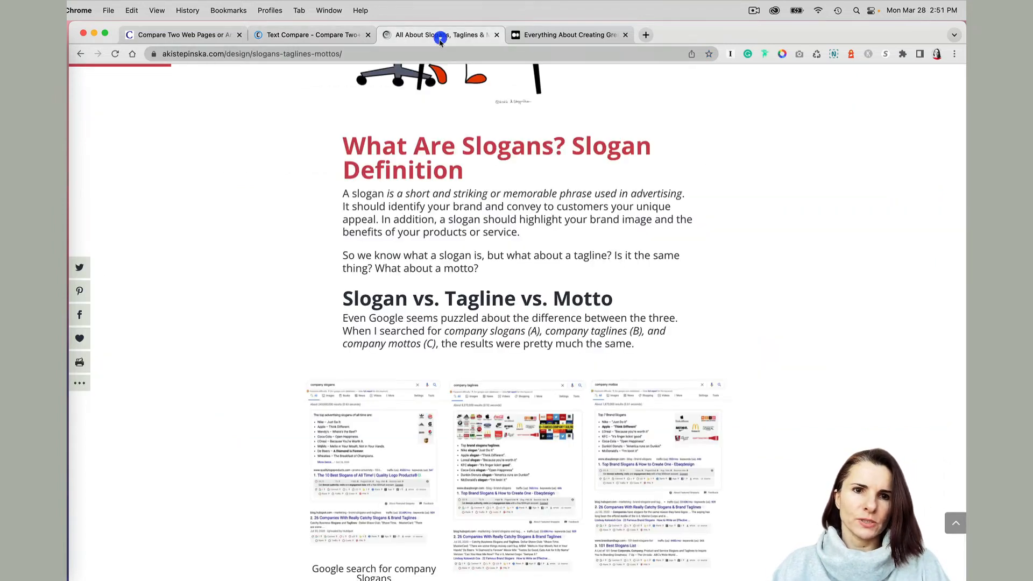
{"action": "left_click", "coordinate": [264, 54]}
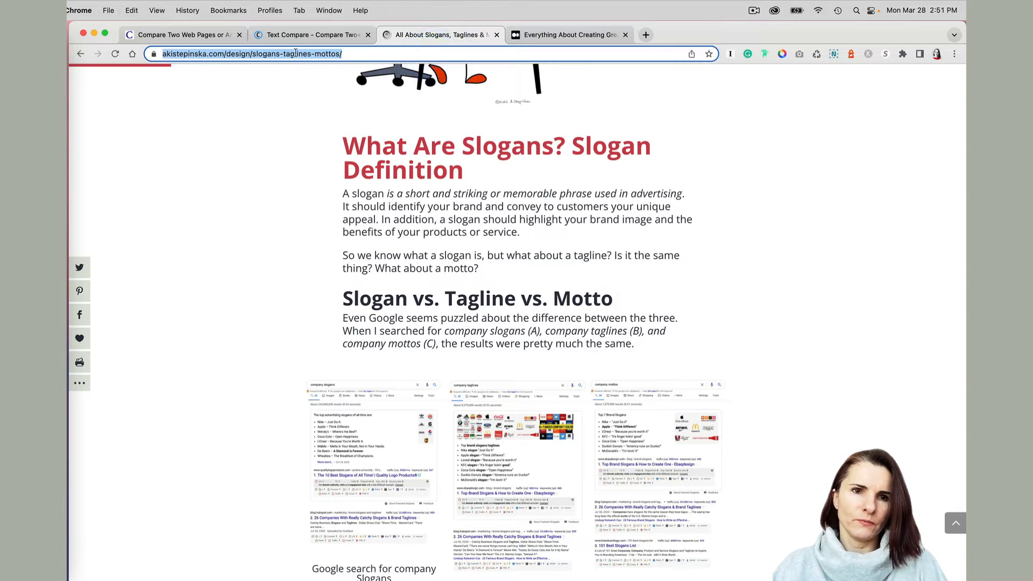
{"action": "left_click", "coordinate": [310, 35]}
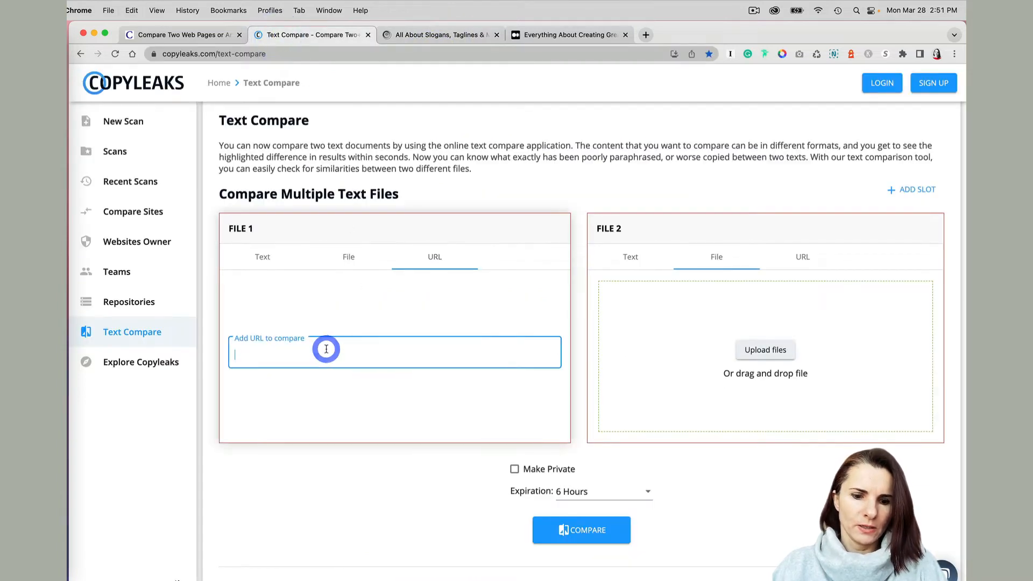
{"action": "type", "text": "https://akistepinska.com/design/slogans-taglines-mottos/"}
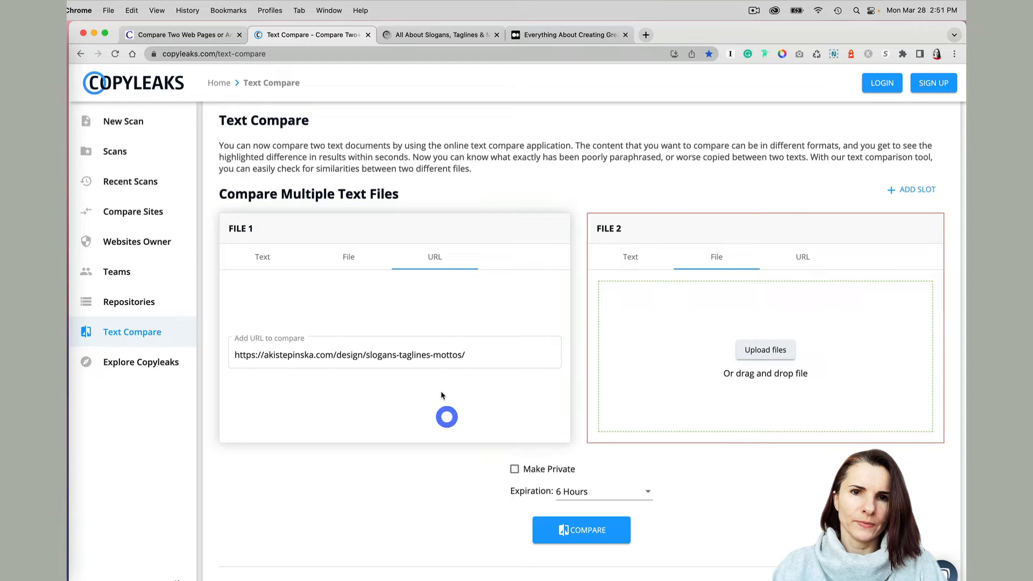
Step: Enter the Medium article URL (slogans-taglines-mottos-part-i) as File 2's web address
{"action": "left_click", "coordinate": [568, 34]}
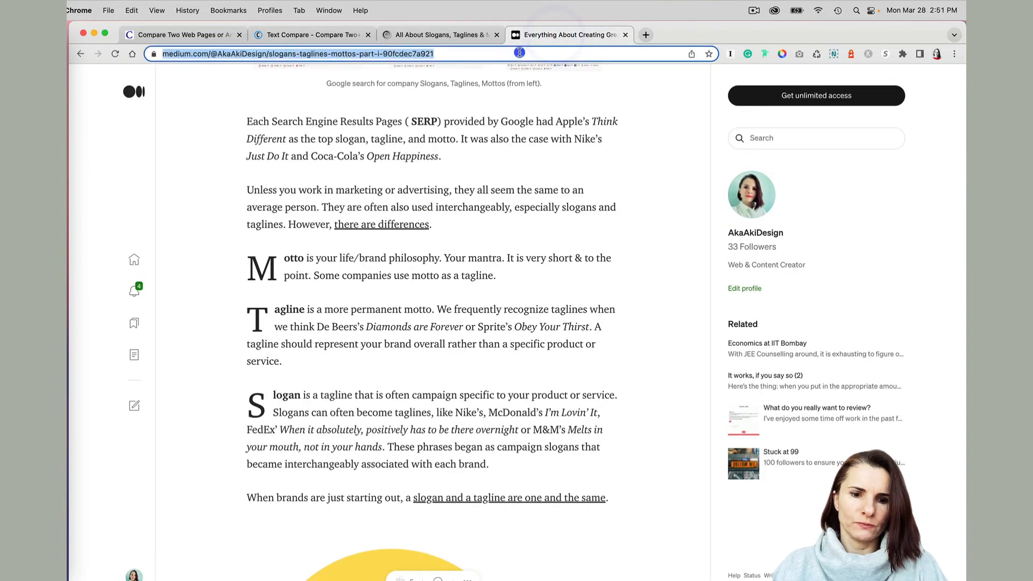
{"action": "left_click", "coordinate": [310, 34]}
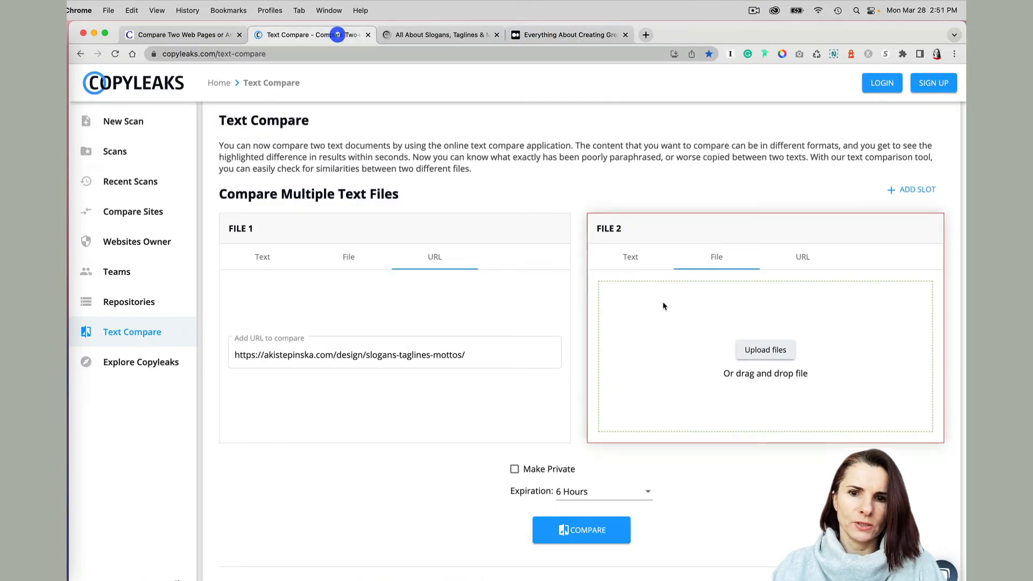
{"action": "left_click", "coordinate": [803, 257]}
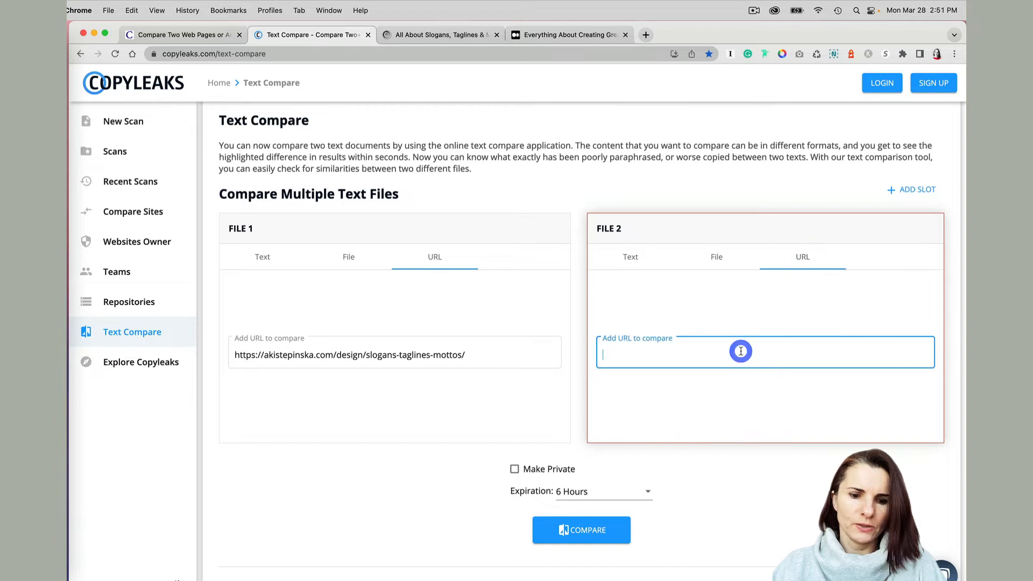
{"action": "type", "text": "https://medium.com/@AkaAkiDesign/slogans-taglines-mottos-part-i-90fcdec7a921"}
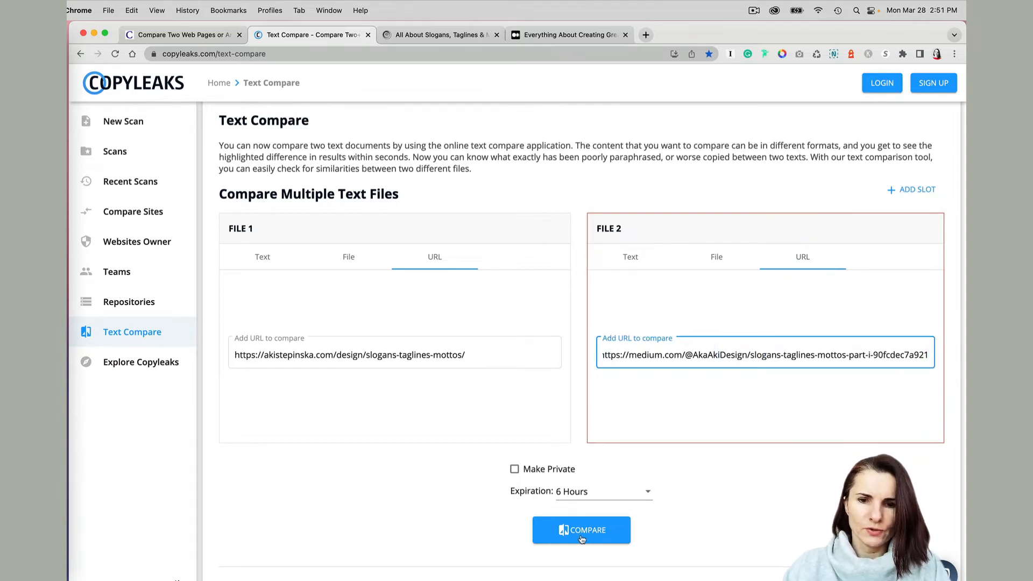
Step: Start the comparison, answering the robot check with 58
{"action": "left_click", "coordinate": [581, 529]}
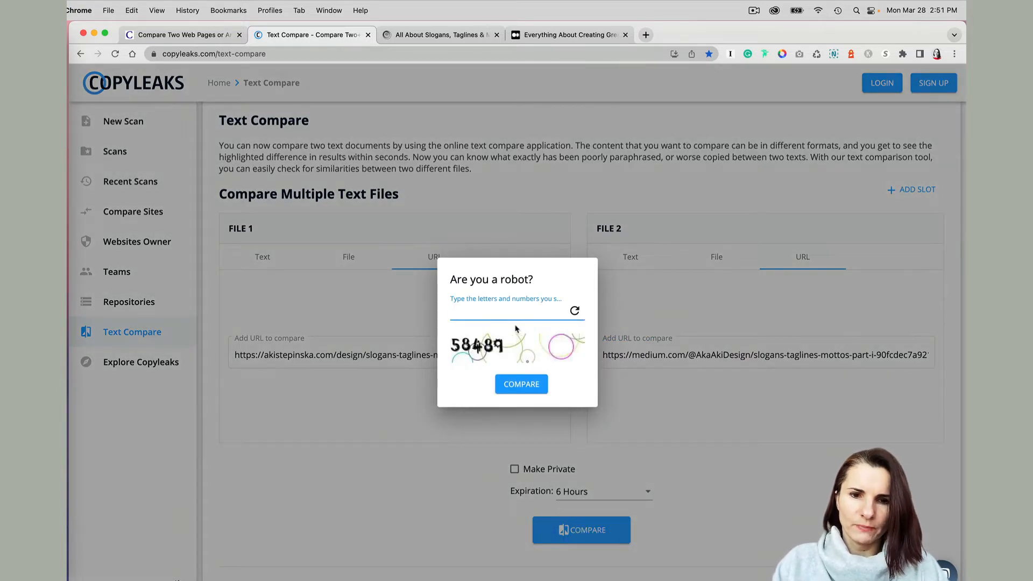
{"action": "type", "text": "58"}
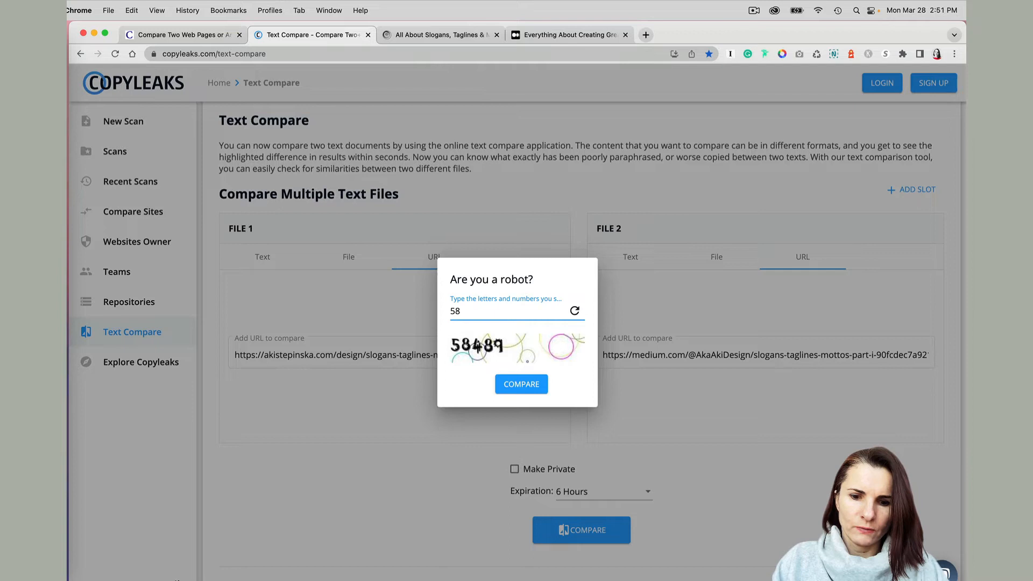
{"action": "left_click", "coordinate": [521, 384]}
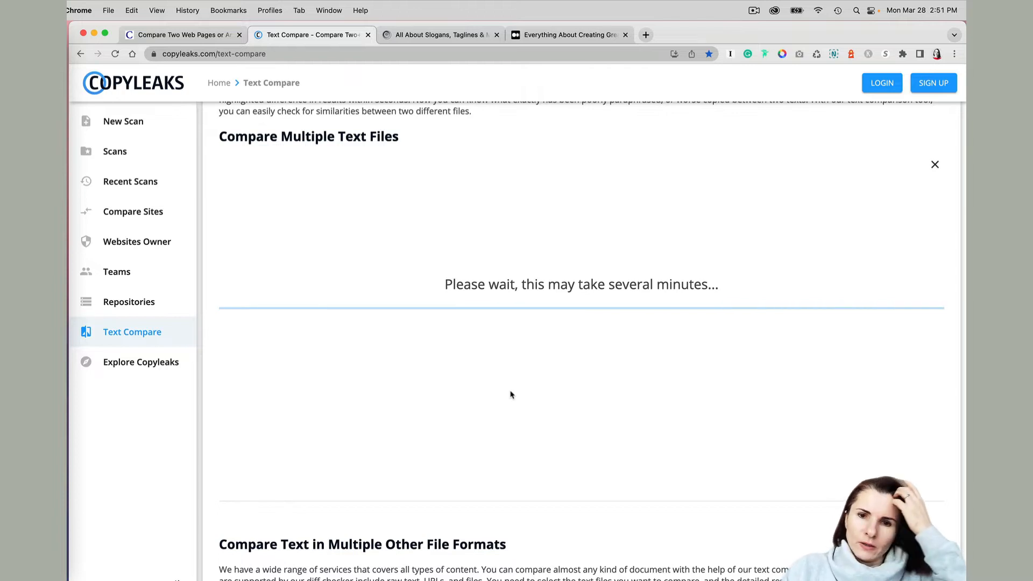
{"action": "mouse_move", "coordinate": [514, 394]}
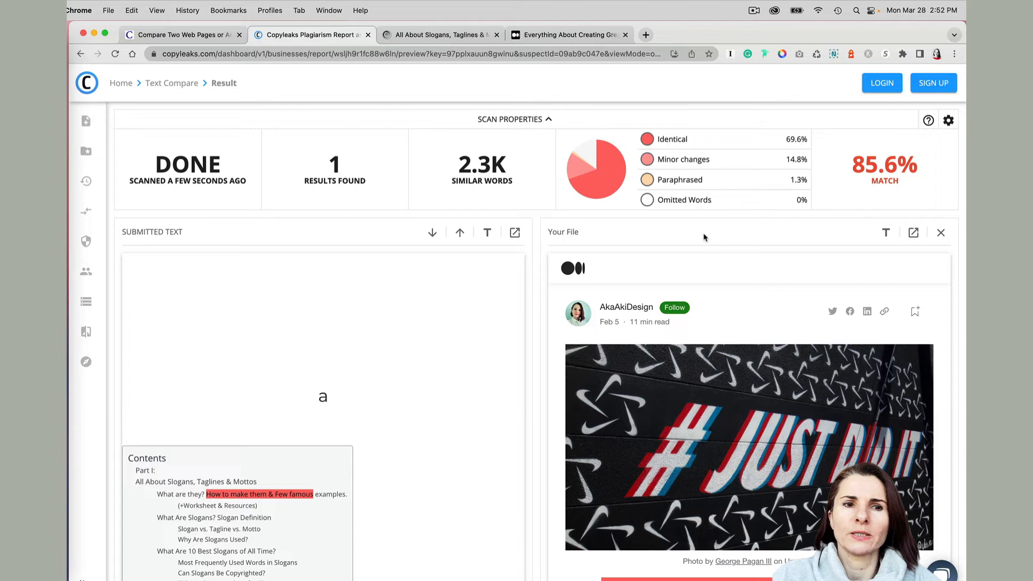
{"action": "mouse_move", "coordinate": [935, 201]}
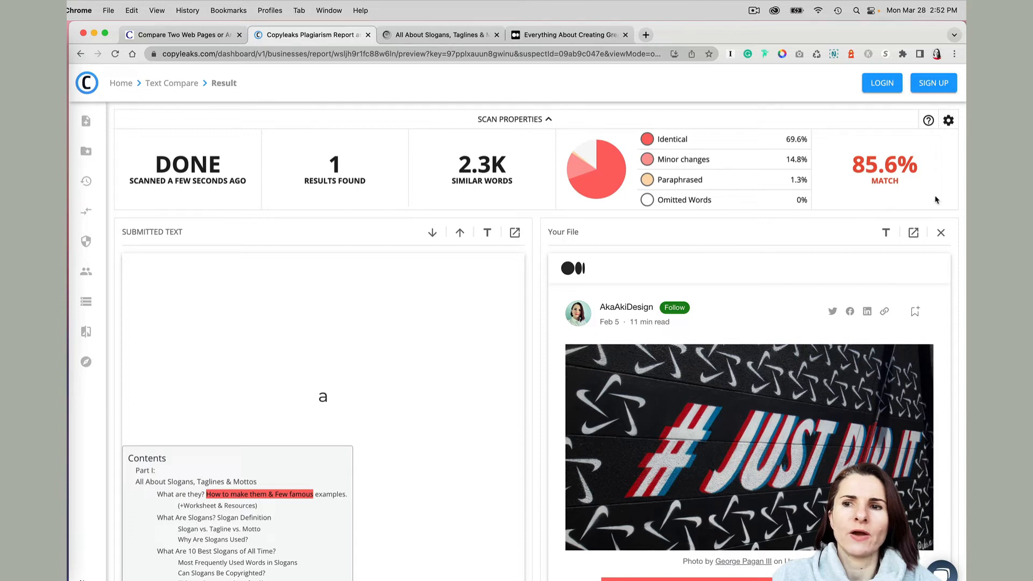
{"action": "mouse_move", "coordinate": [835, 233]}
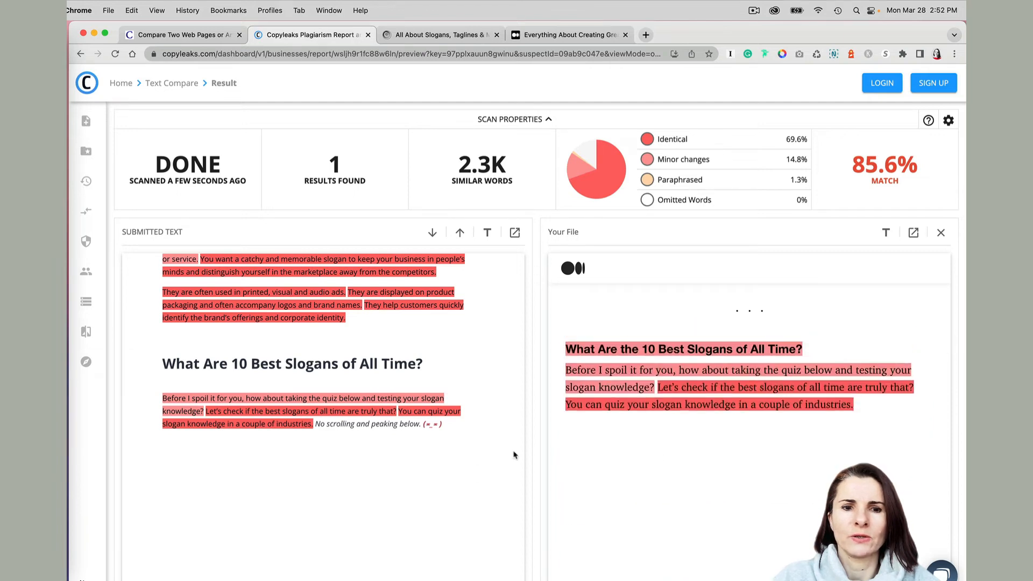
{"action": "mouse_move", "coordinate": [445, 372]}
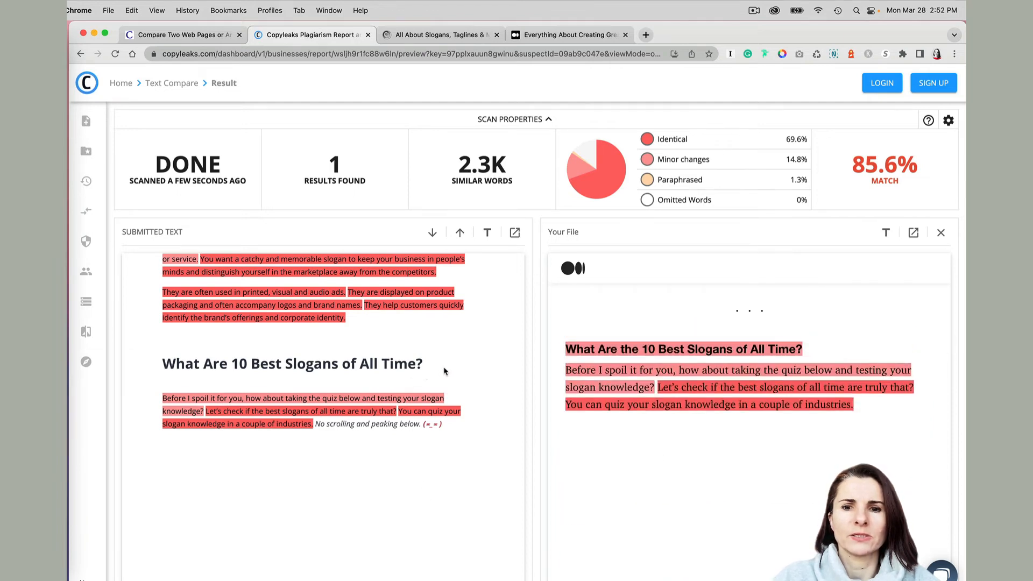
{"action": "mouse_move", "coordinate": [440, 373]}
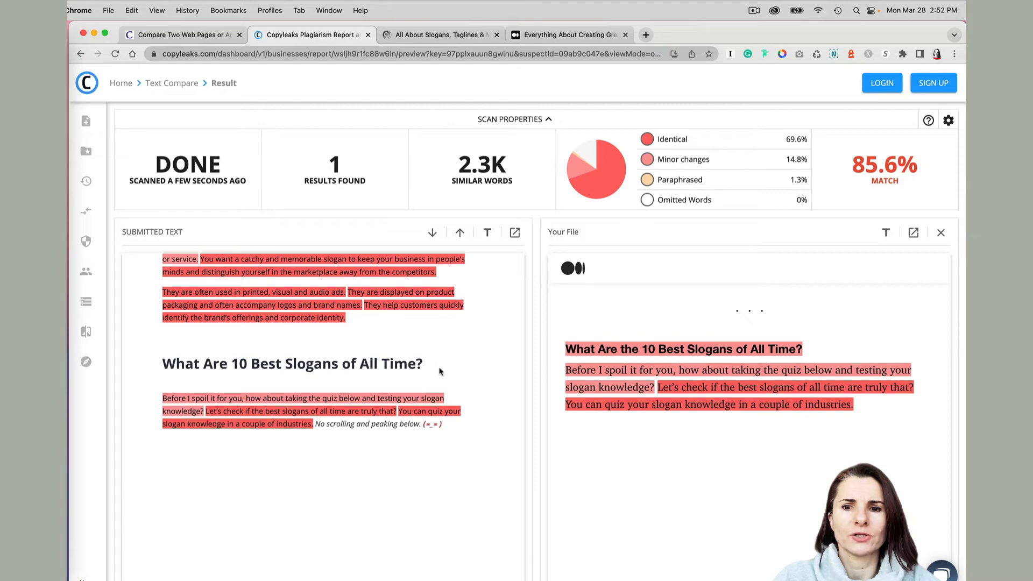
{"action": "scroll", "scroll_direction": "down", "scroll_amount": 3}
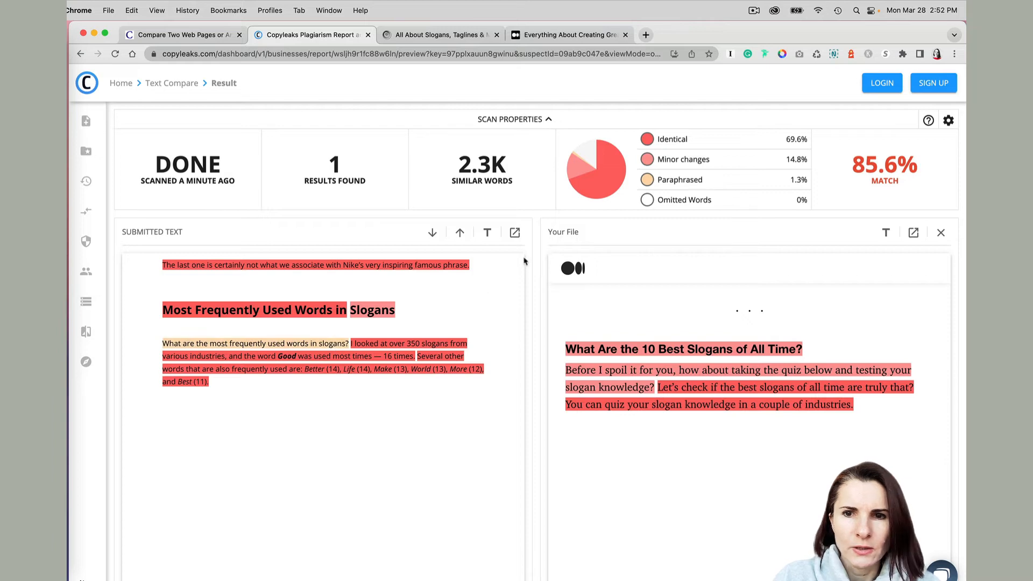
{"action": "mouse_move", "coordinate": [714, 185]}
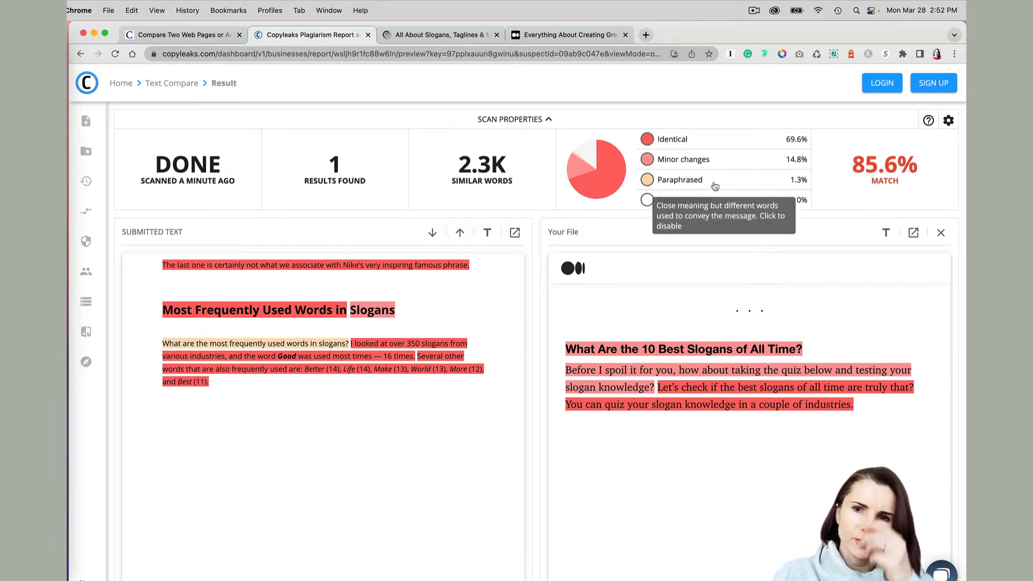
{"action": "mouse_move", "coordinate": [695, 160]}
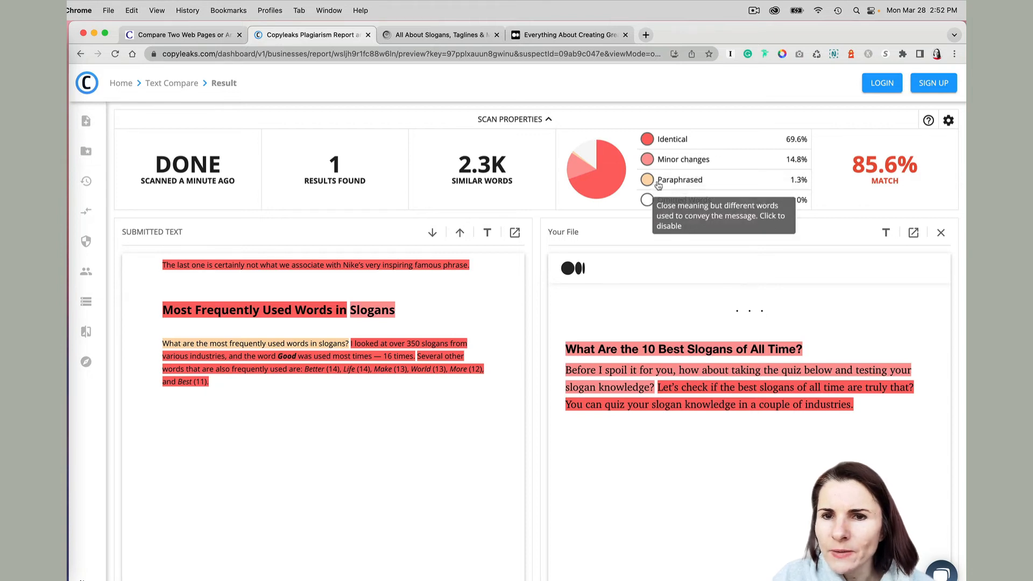
{"action": "mouse_move", "coordinate": [699, 186]}
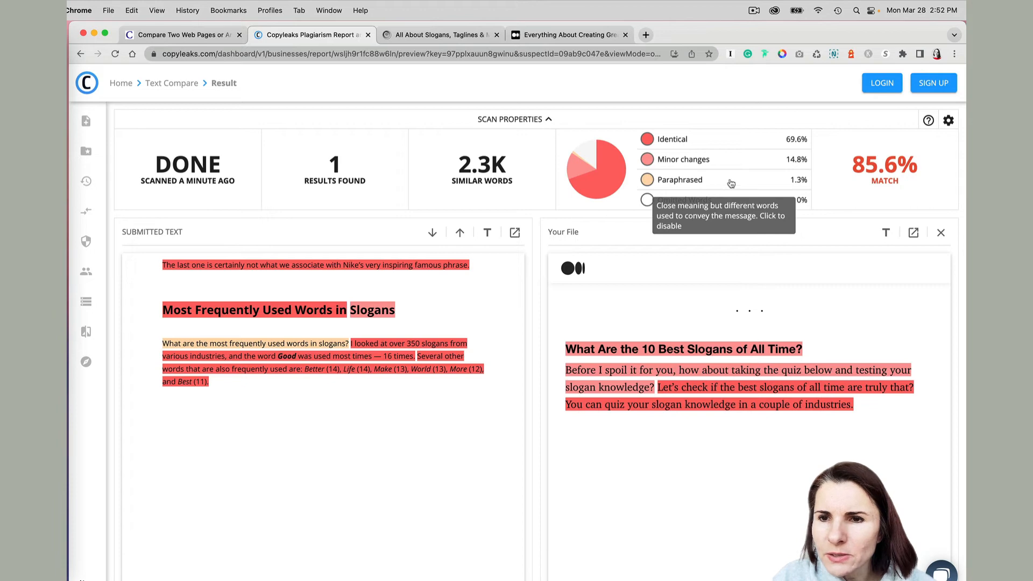
{"action": "mouse_move", "coordinate": [708, 205]}
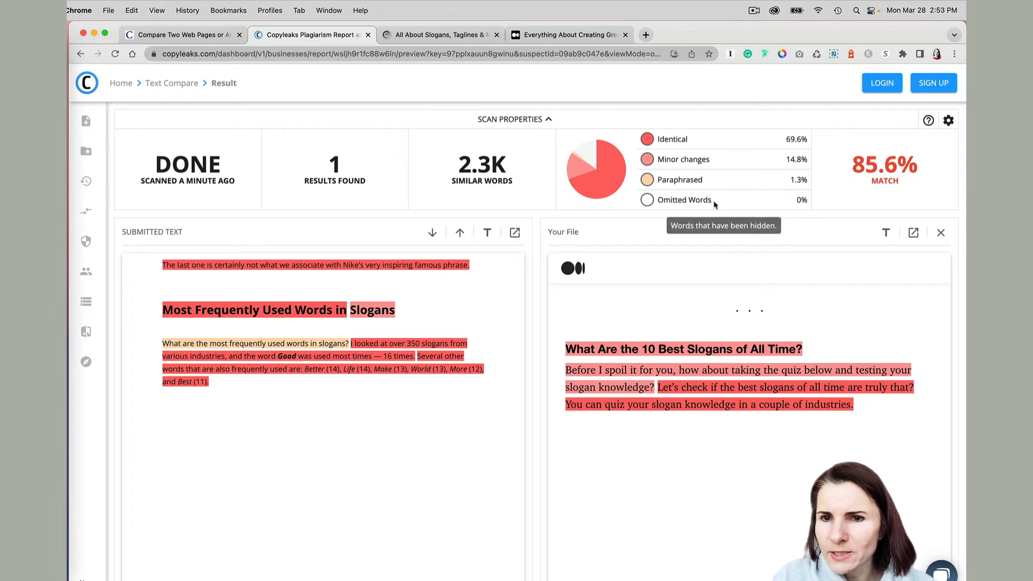
{"action": "scroll", "scroll_direction": "down", "scroll_amount": 3}
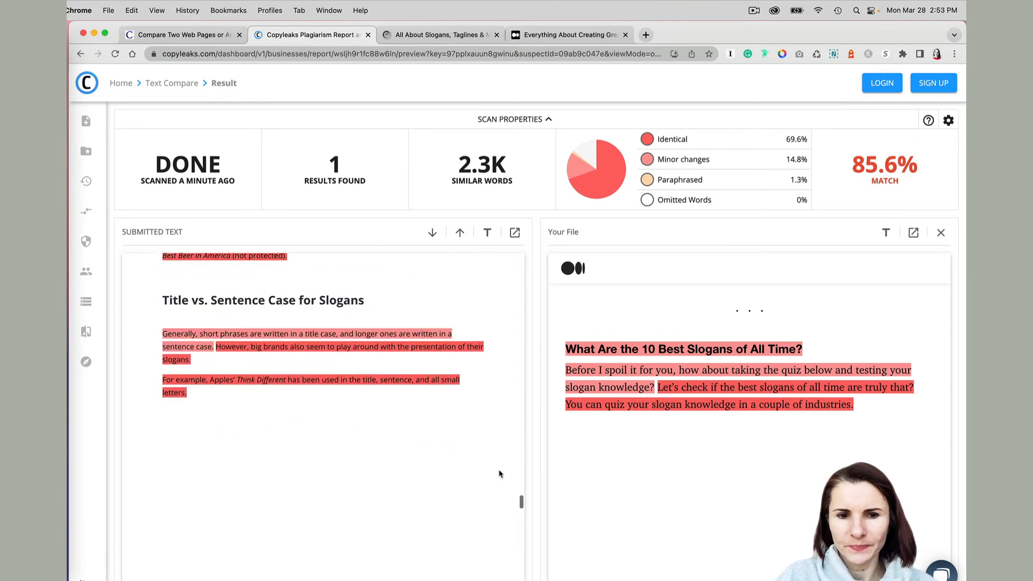
{"action": "scroll", "scroll_direction": "down", "scroll_amount": 3}
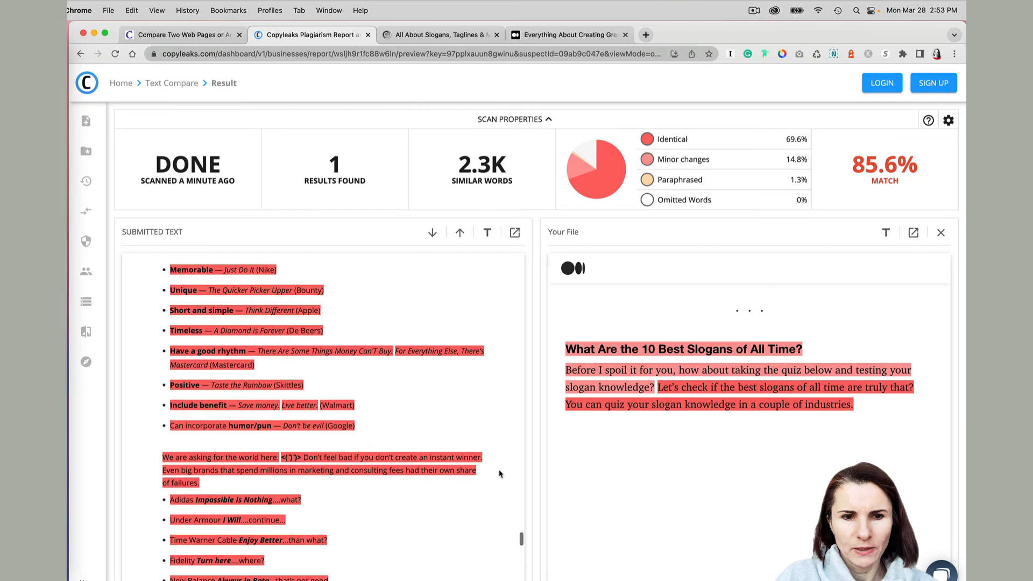
{"action": "scroll", "scroll_direction": "down", "scroll_amount": 3}
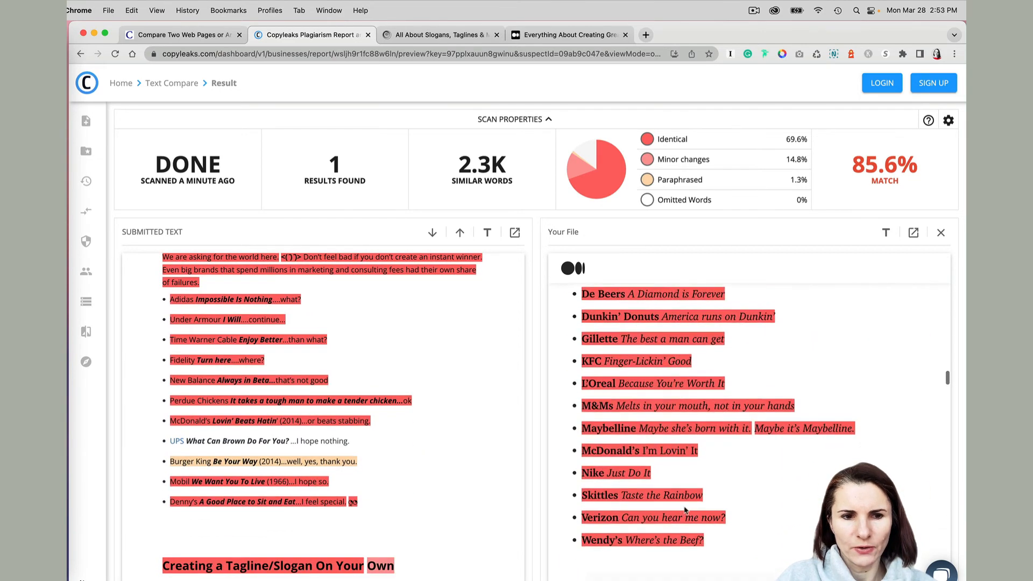
{"action": "scroll", "scroll_direction": "down", "scroll_amount": 3}
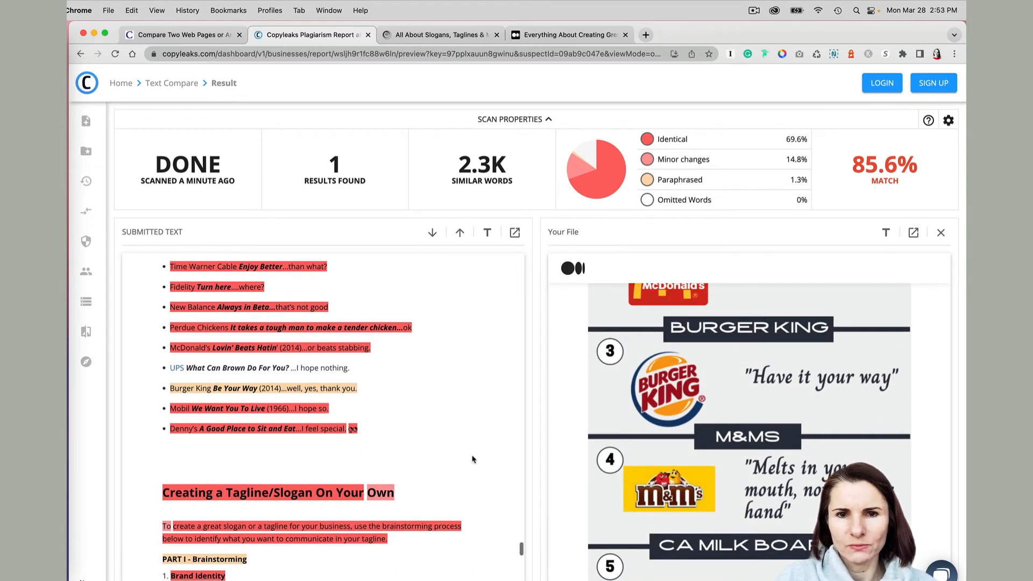
{"action": "scroll", "scroll_direction": "down", "scroll_amount": 3}
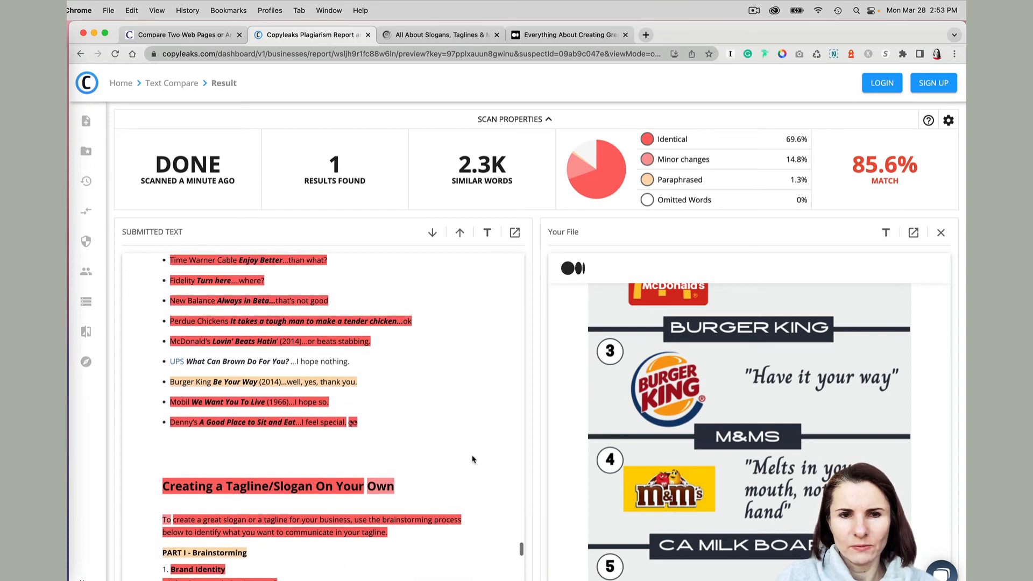
{"action": "scroll", "scroll_direction": "down", "scroll_amount": 3}
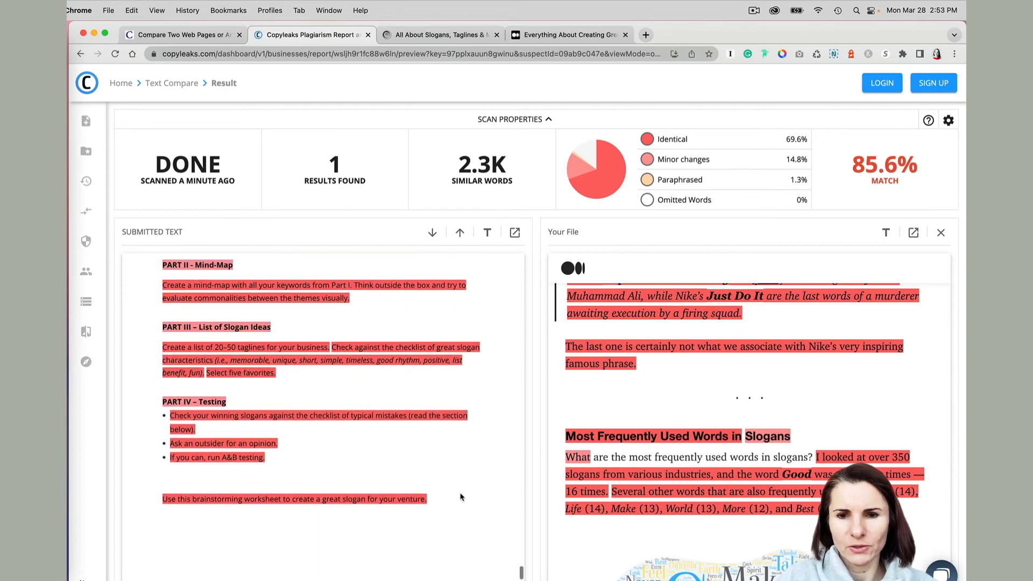
{"action": "scroll", "scroll_direction": "down", "scroll_amount": 3}
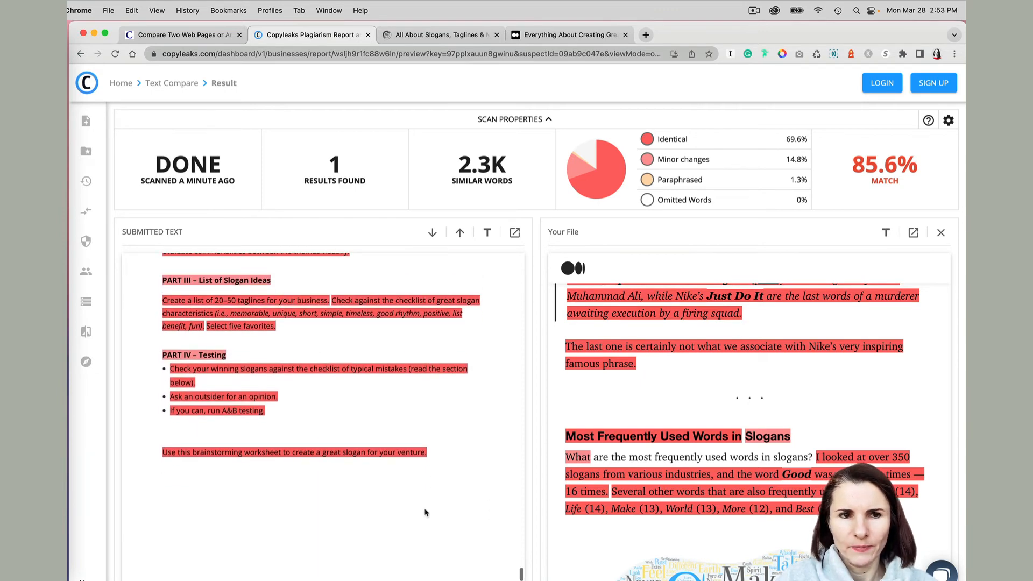
{"action": "scroll", "scroll_direction": "down", "scroll_amount": 3}
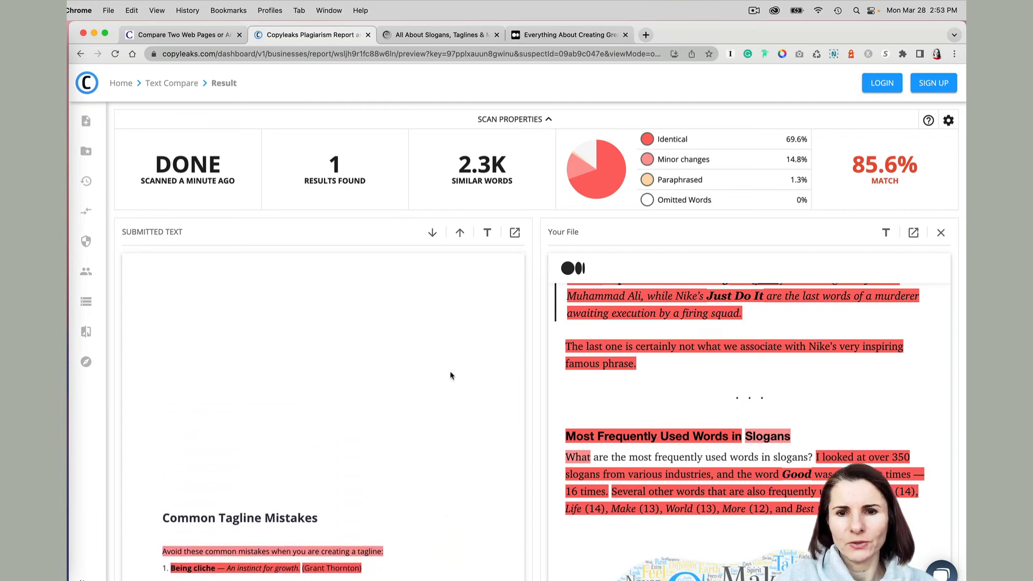
{"action": "scroll", "scroll_direction": "down", "scroll_amount": 3}
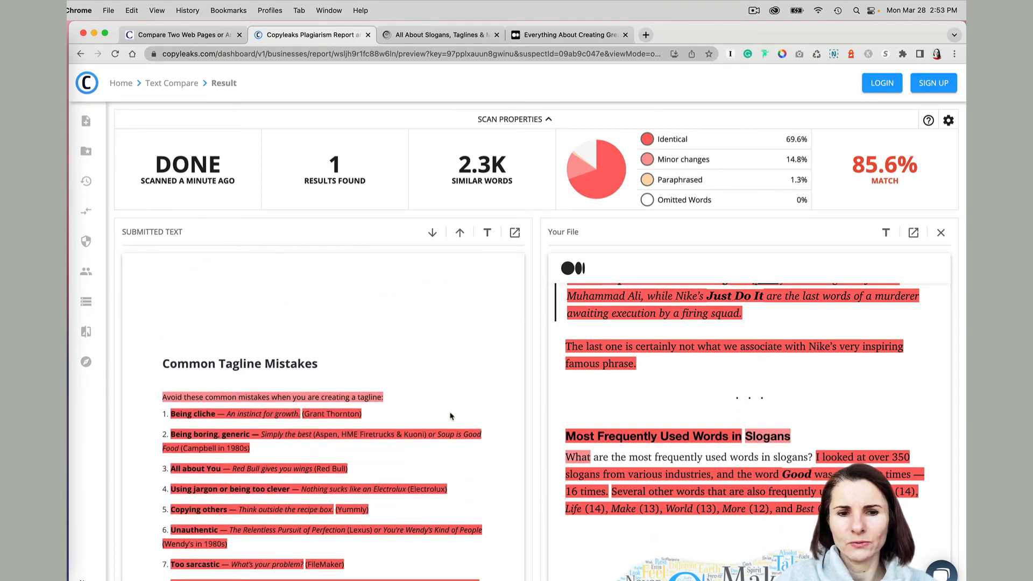
{"action": "scroll", "scroll_direction": "down", "scroll_amount": 3}
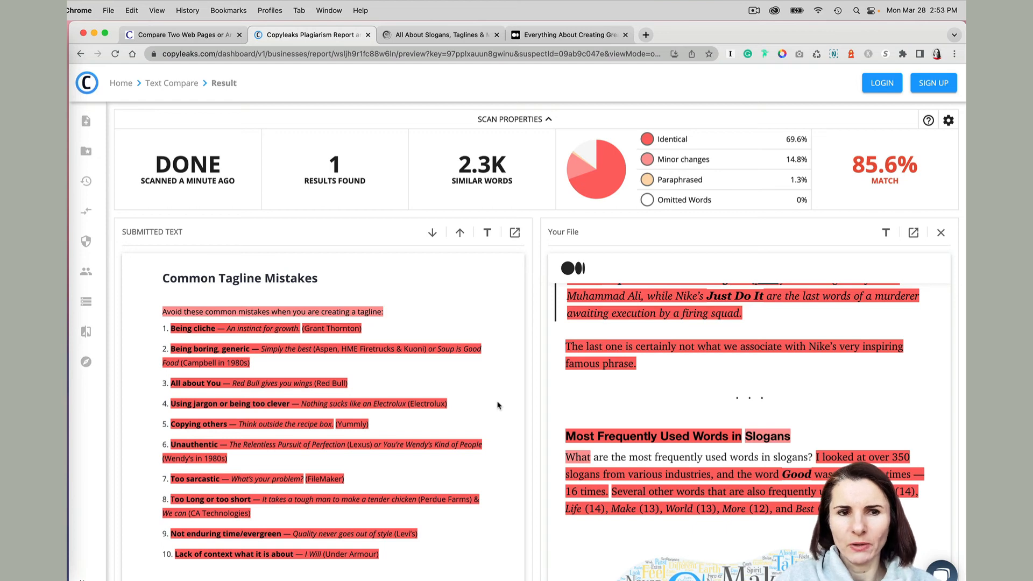
{"action": "mouse_move", "coordinate": [499, 333]}
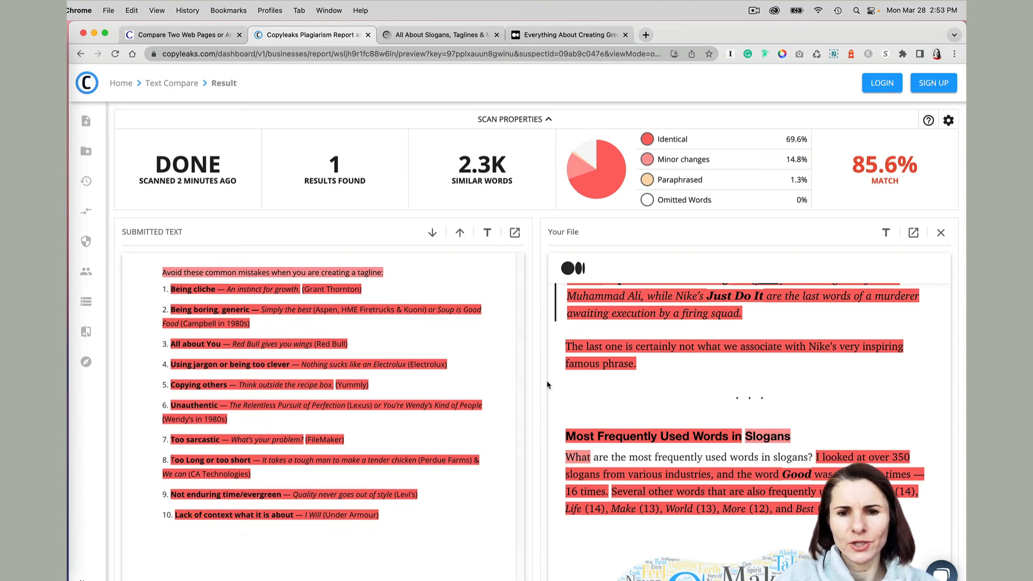
{"action": "mouse_move", "coordinate": [537, 396]}
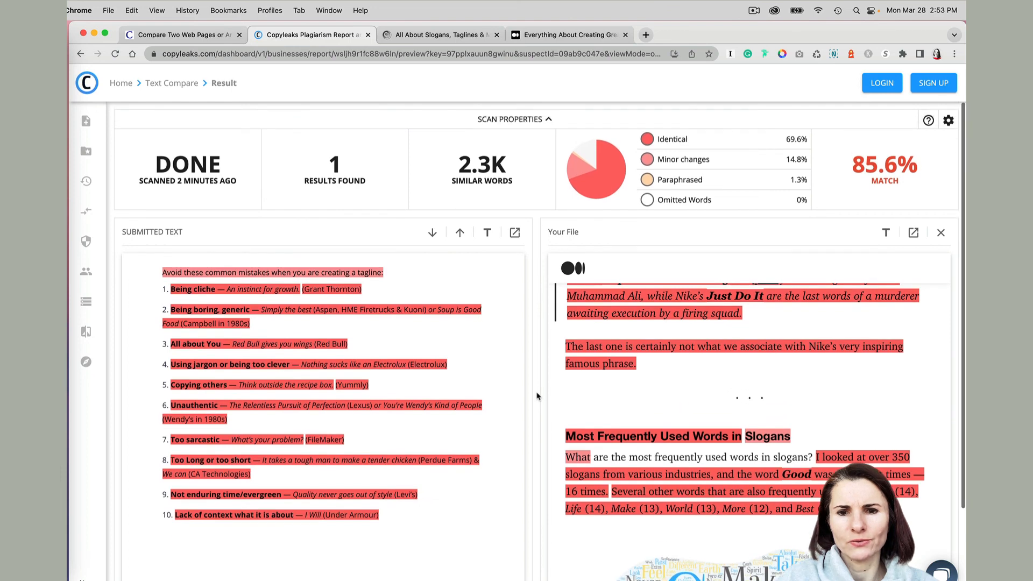